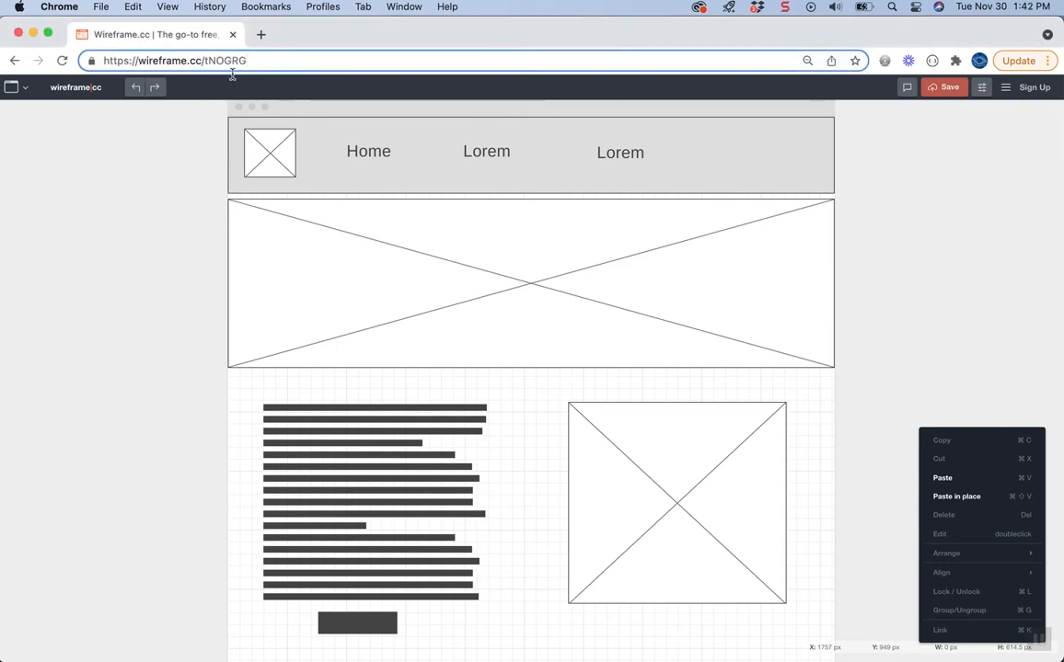
Step: Navigate from wireframe.cc to gomockingbird.com and reach the 'Try creating wireframes for free' button
left_click(184, 59)
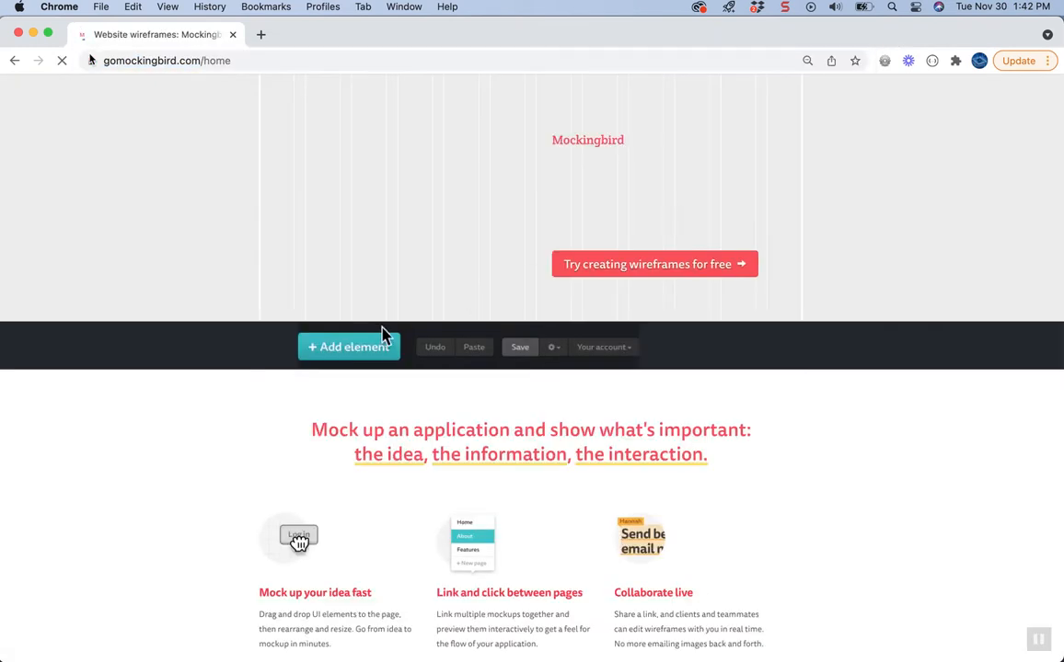
left_click(350, 346)
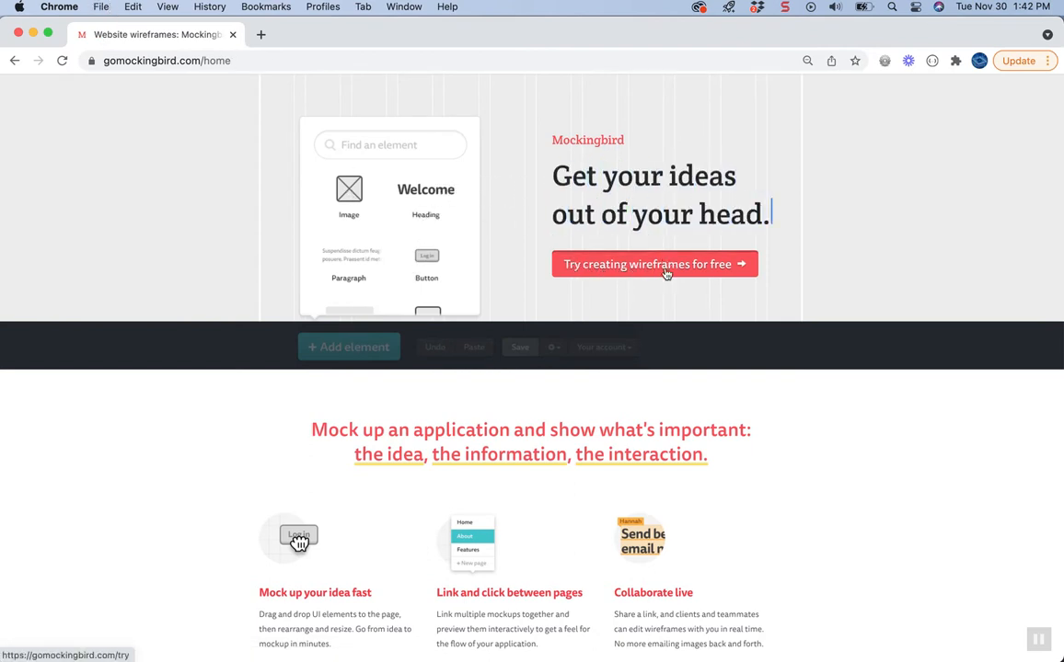
Step: Create a free temporary project and clear the welcome widgets, leaving a blank canvas
left_click(655, 265)
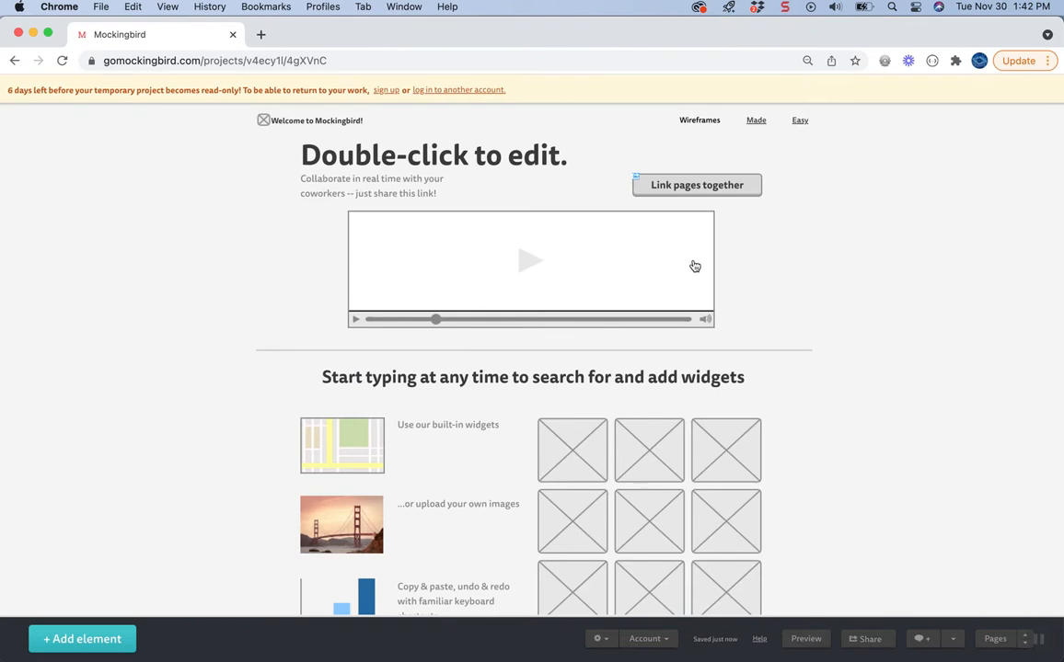
mouse_move(534, 585)
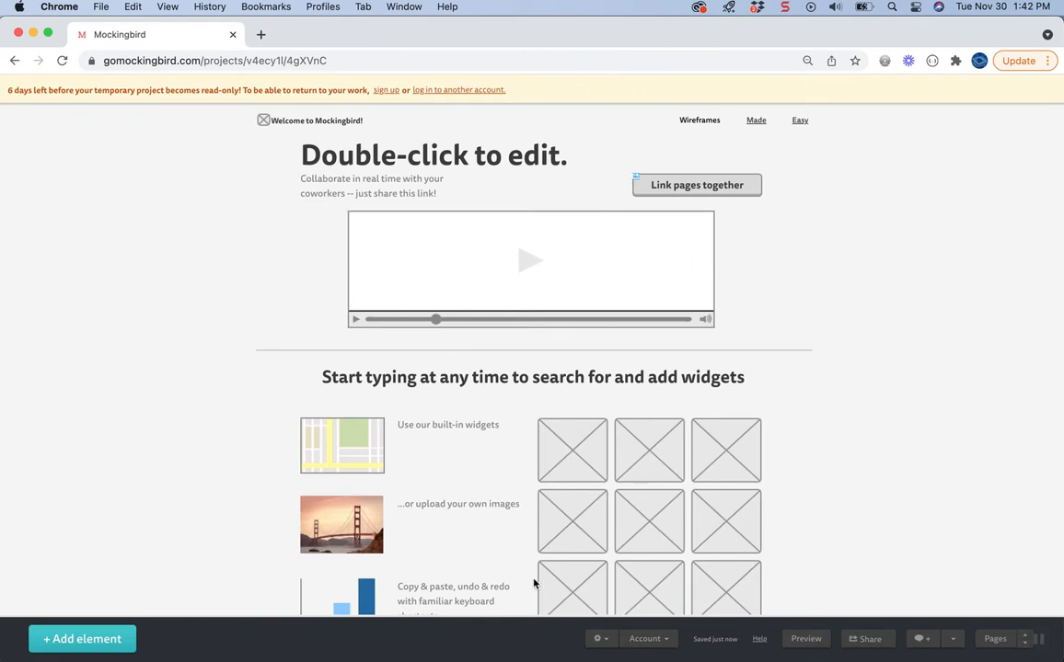
mouse_move(184, 95)
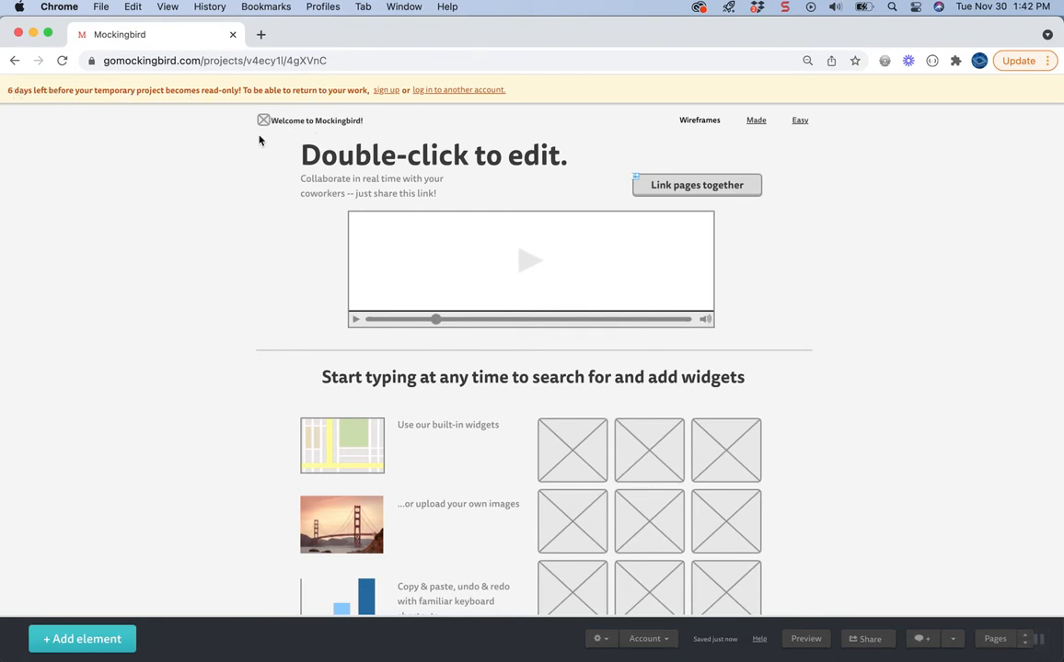
mouse_move(243, 118)
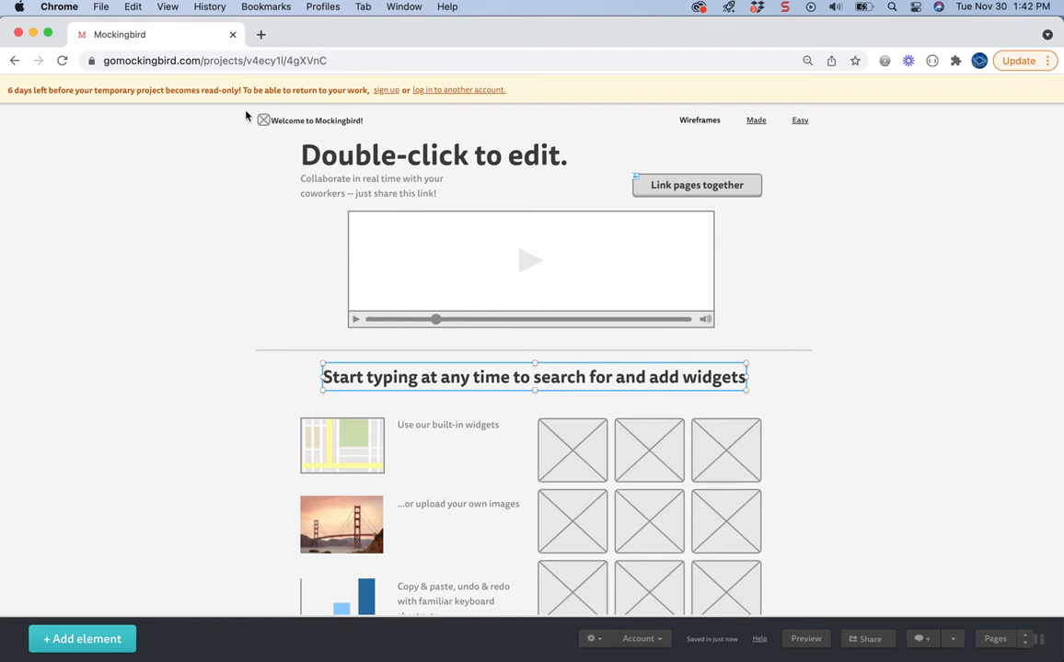
scroll("down", 3)
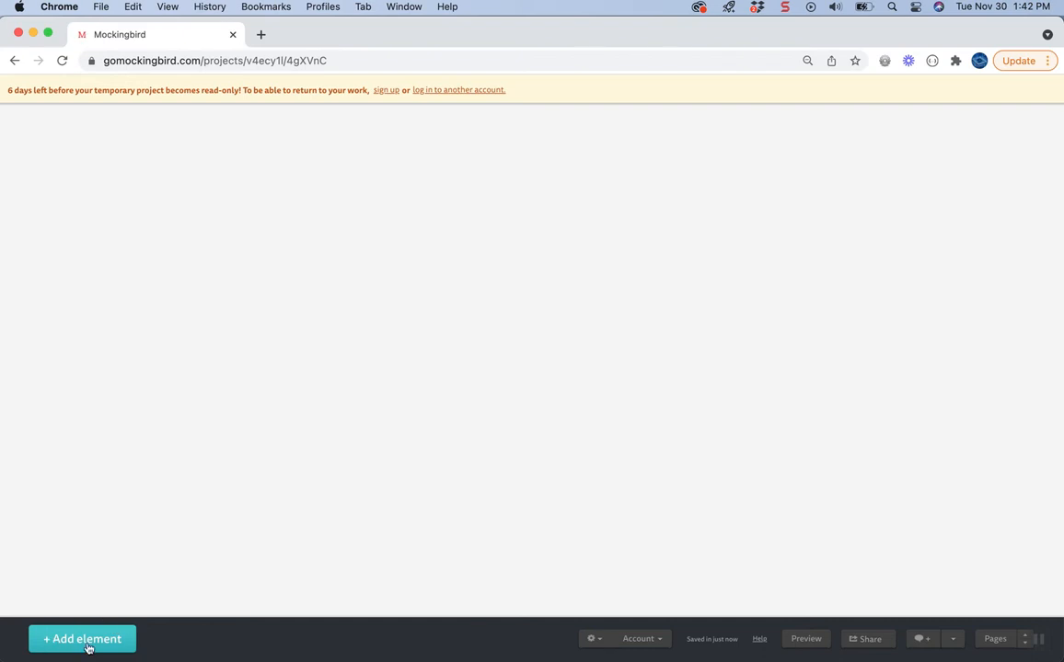
Step: Place two Image placeholders side by side near the top left from the element library
left_click(81, 638)
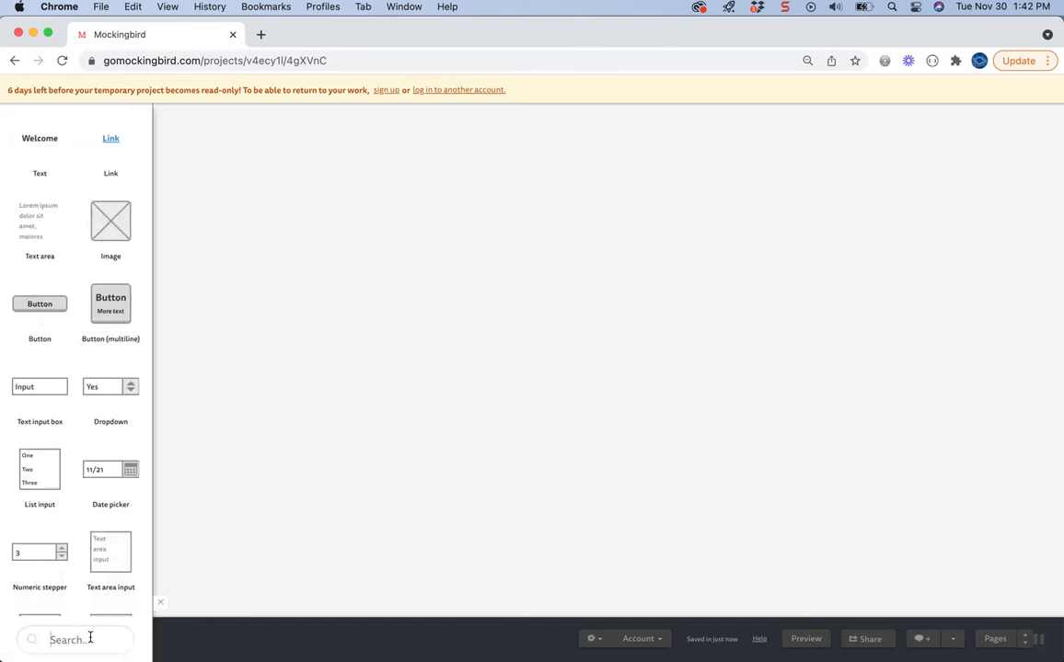
mouse_move(133, 381)
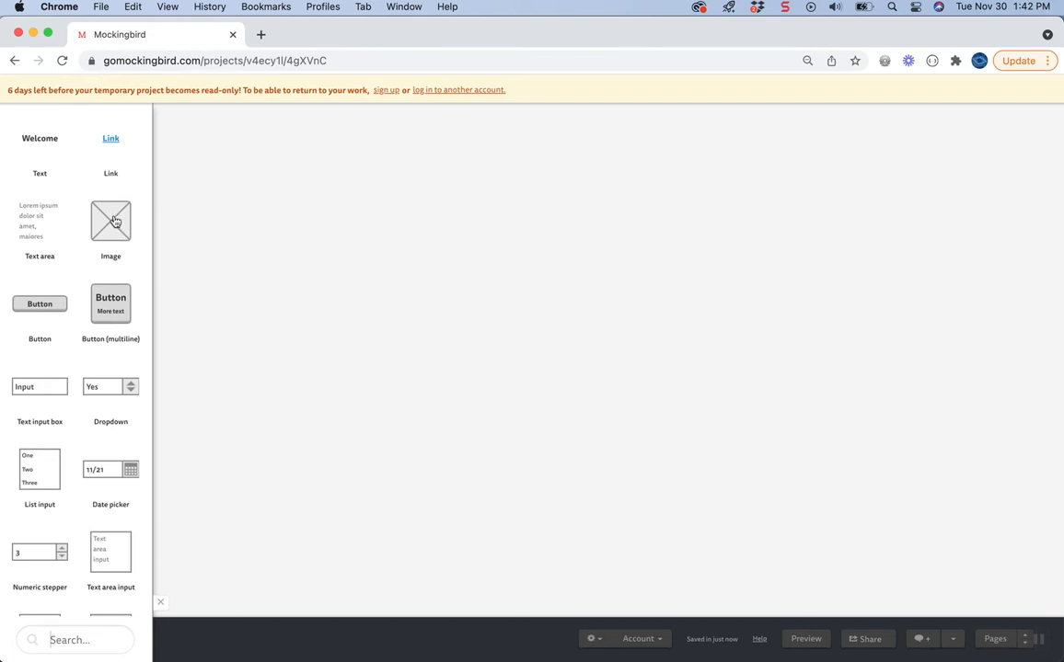
left_click_drag(111, 221, 296, 193)
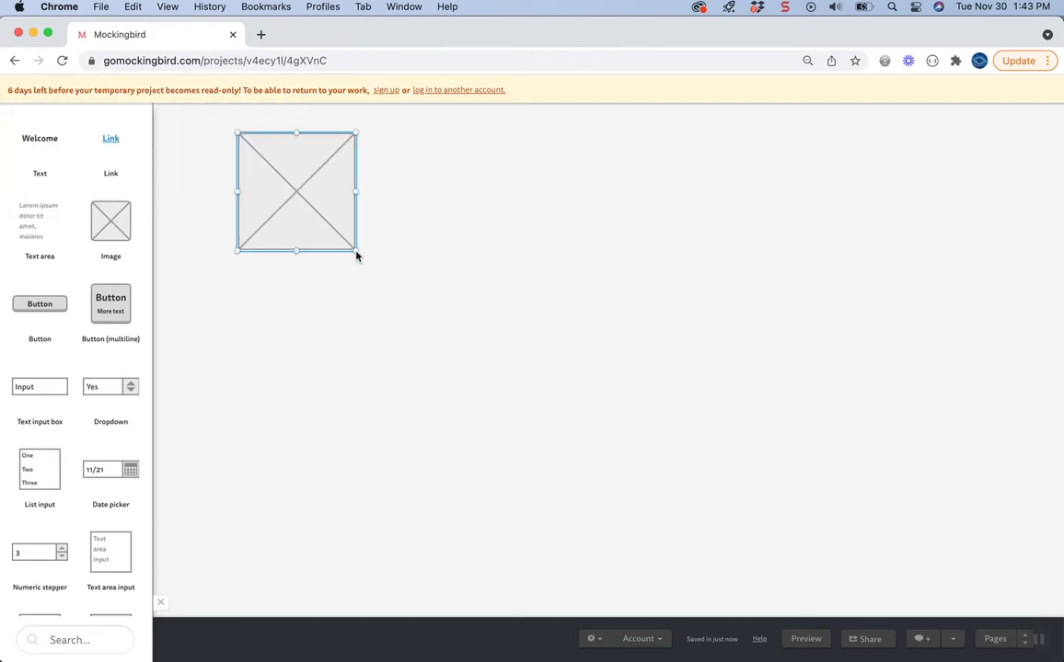
mouse_move(114, 234)
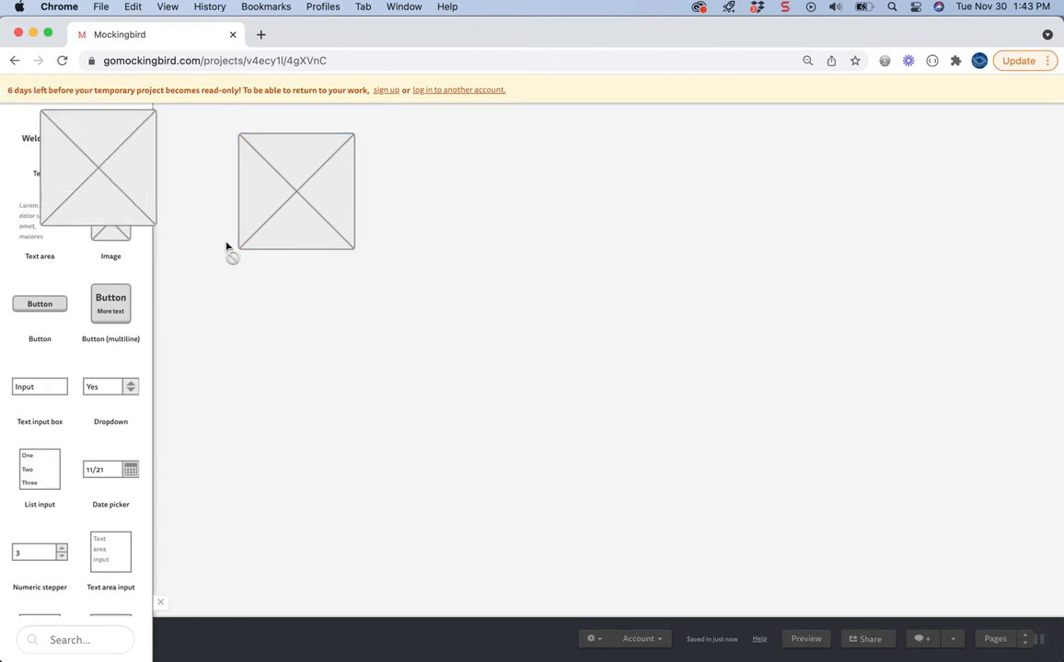
left_click_drag(111, 221, 535, 206)
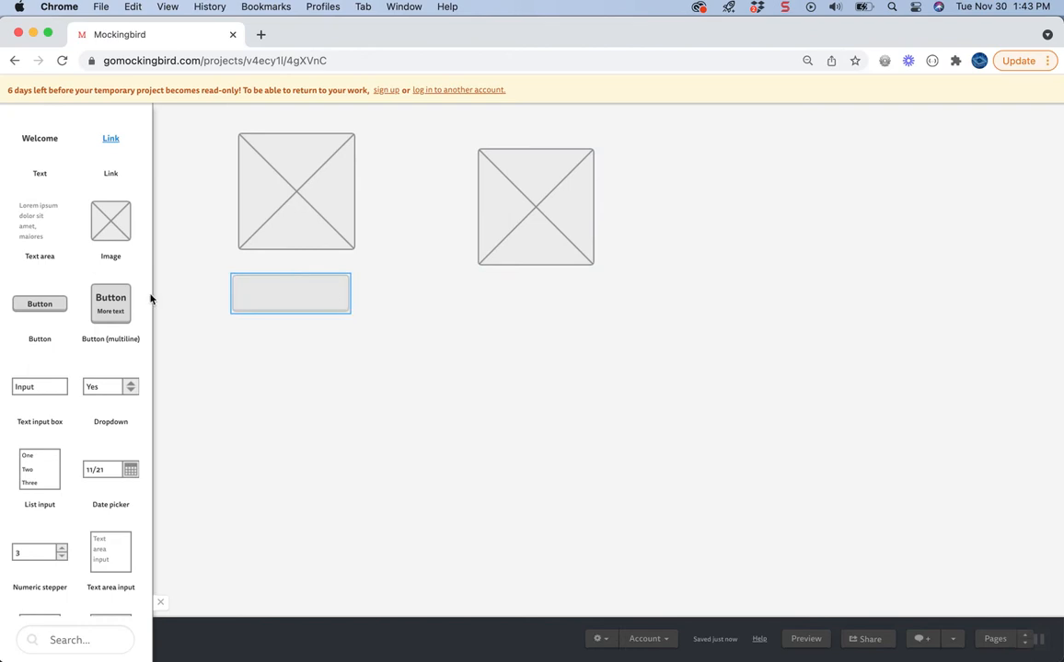
mouse_move(166, 375)
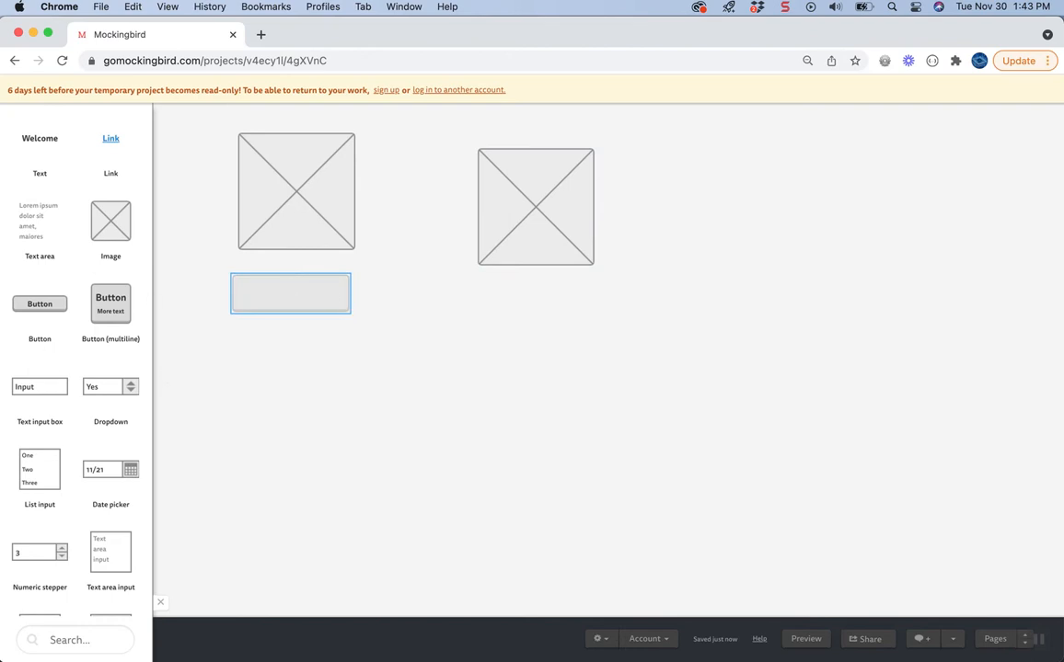
Step: Label the button 'Click Here' and align the left image and button with the right image
type("Click HERe")
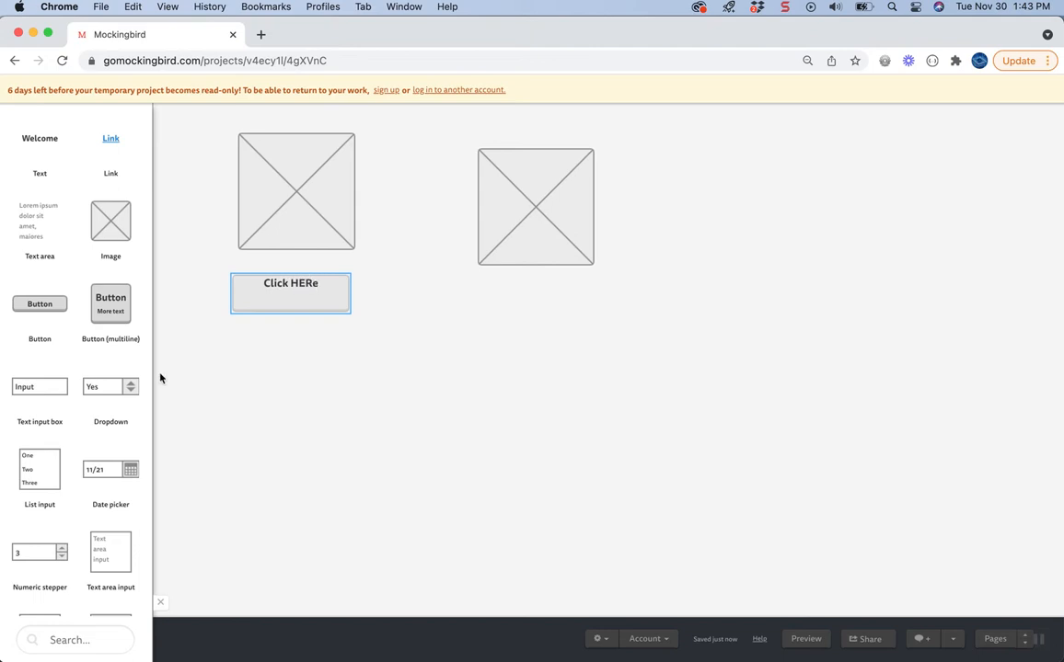
type("Click Here")
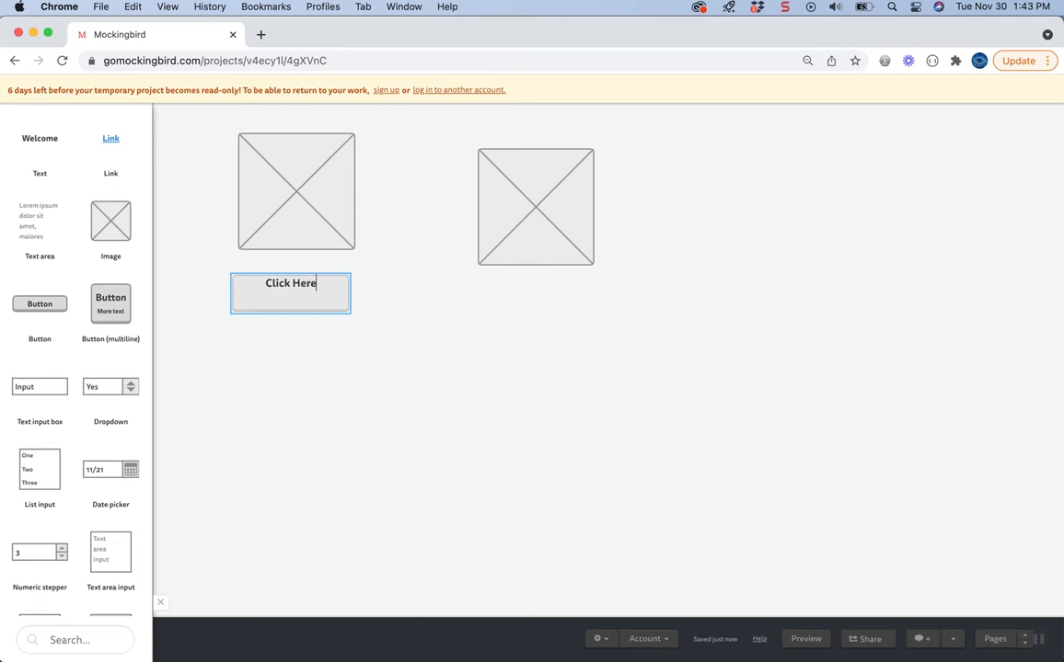
left_click_drag(297, 193, 322, 206)
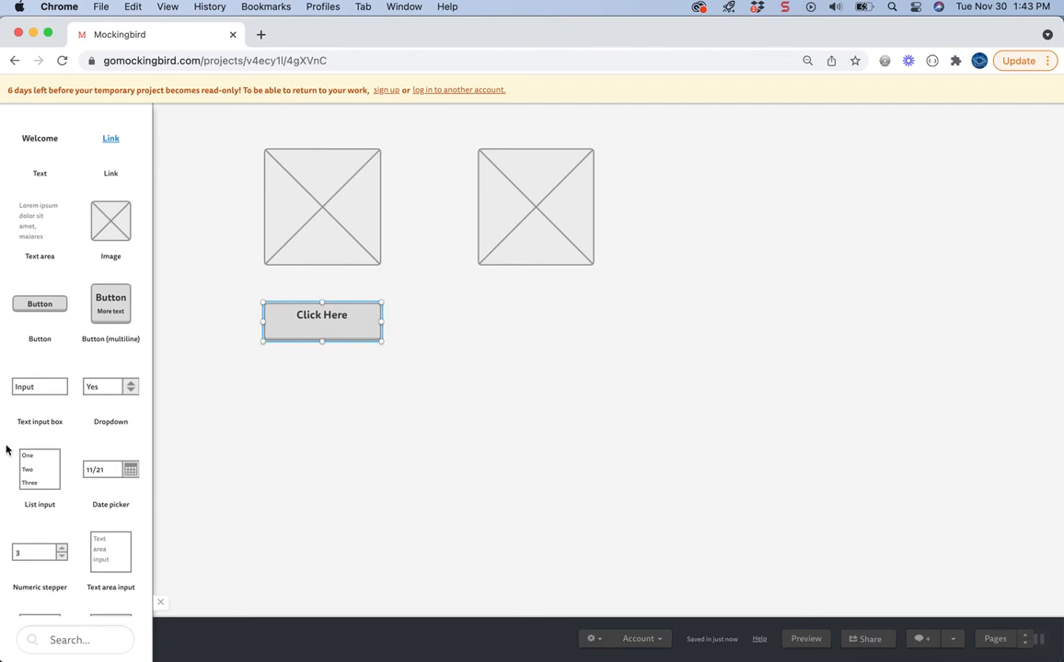
Step: Add a search box and position it at the top right of the page
scroll("down", 3)
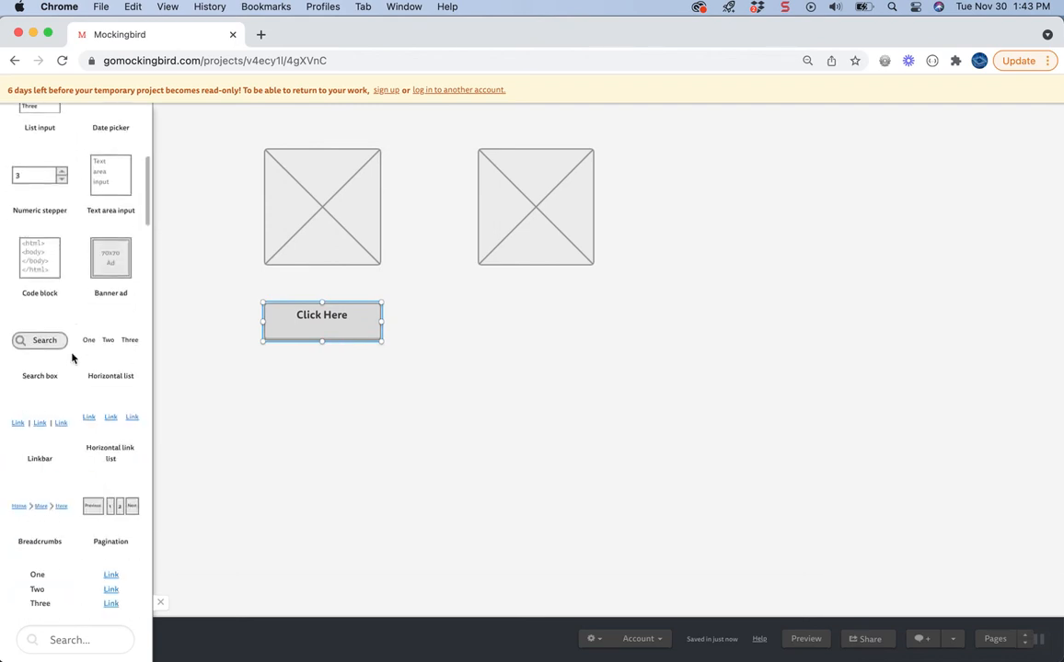
scroll("down", 3)
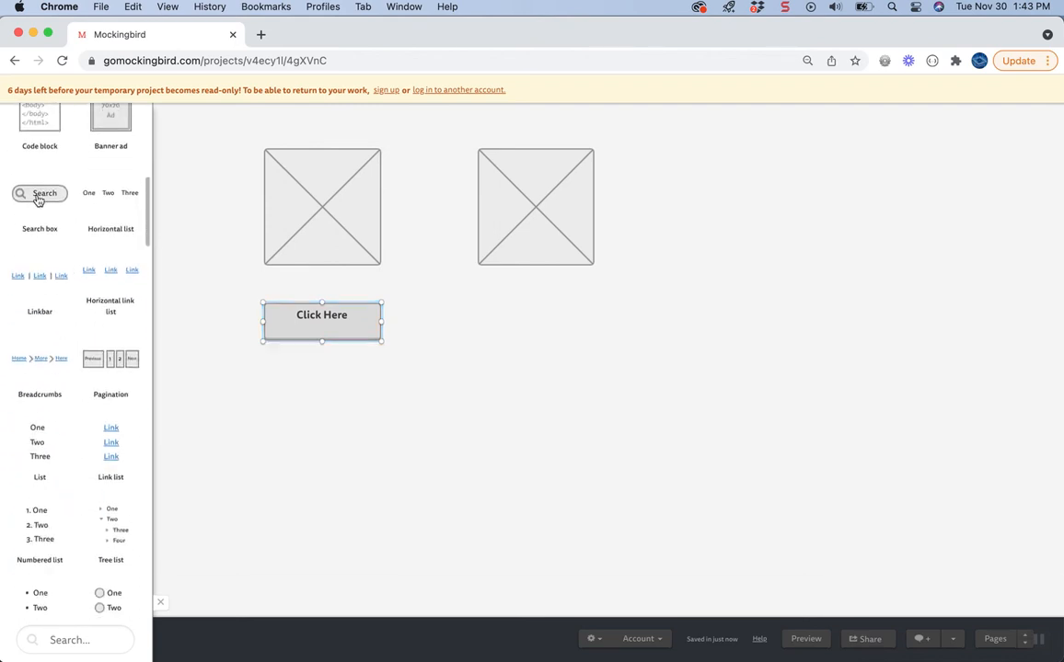
left_click_drag(41, 193, 688, 181)
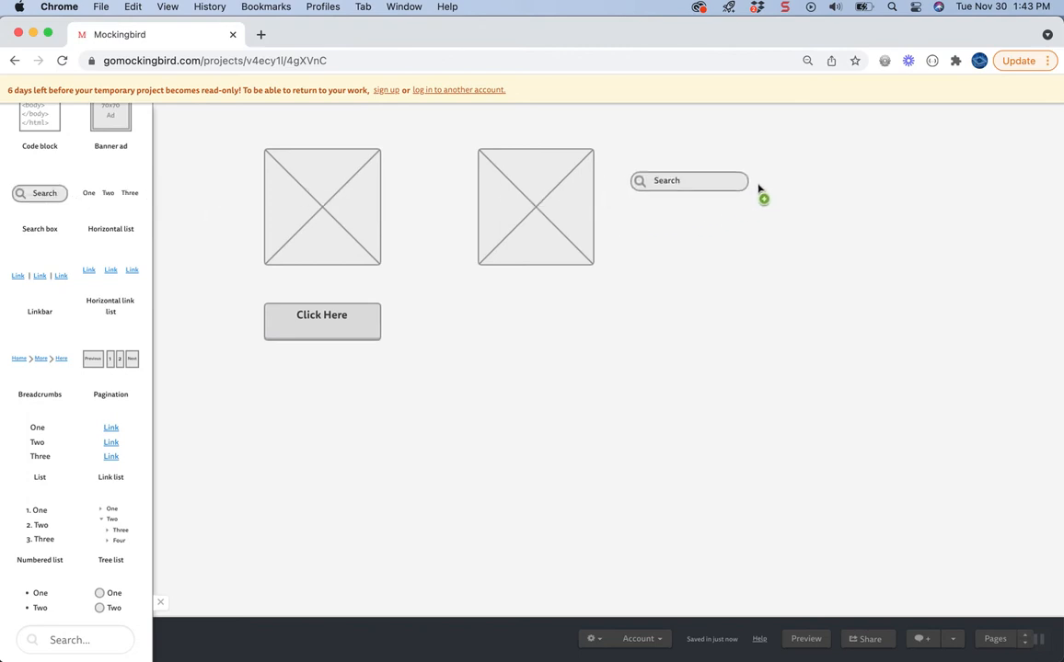
left_click_drag(688, 180, 771, 122)
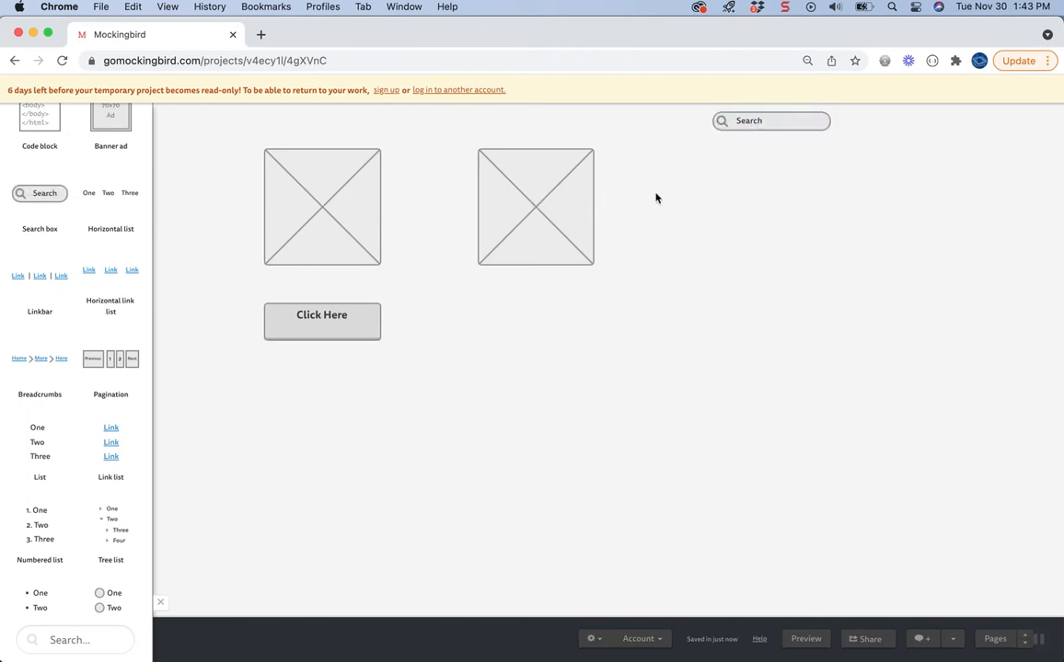
left_click(771, 121)
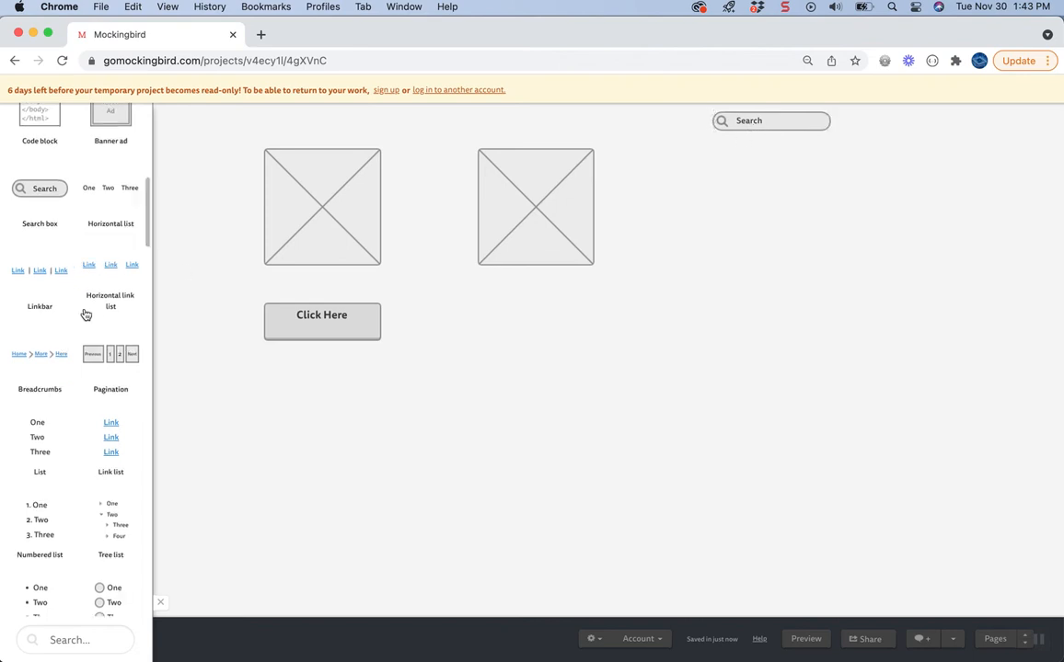
Step: Place a Map placeholder below the second image
scroll("down", 3)
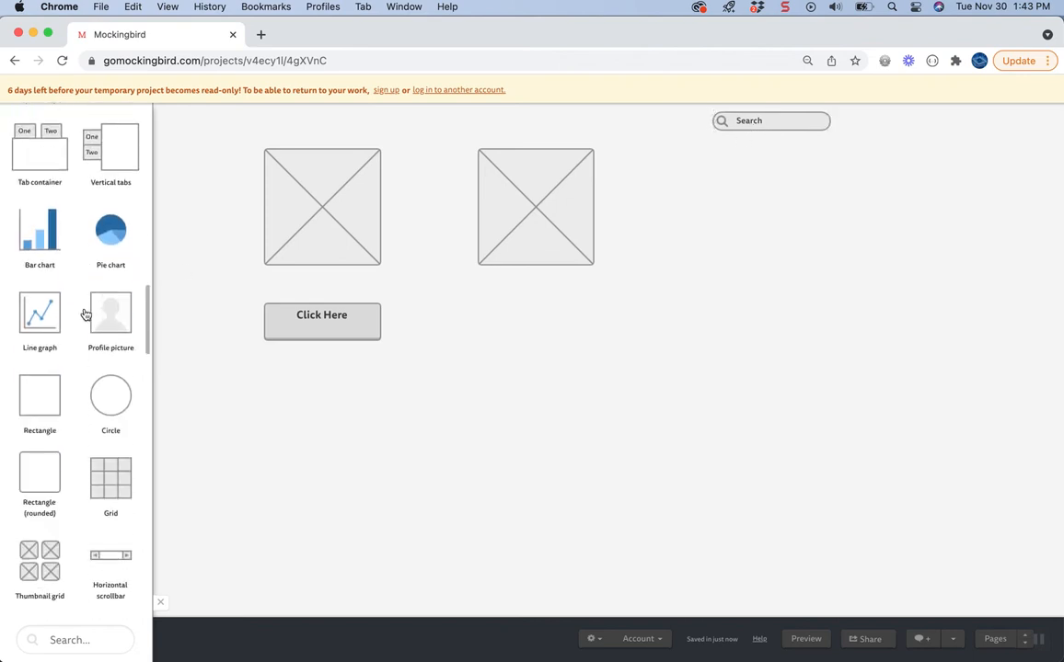
scroll("down", 3)
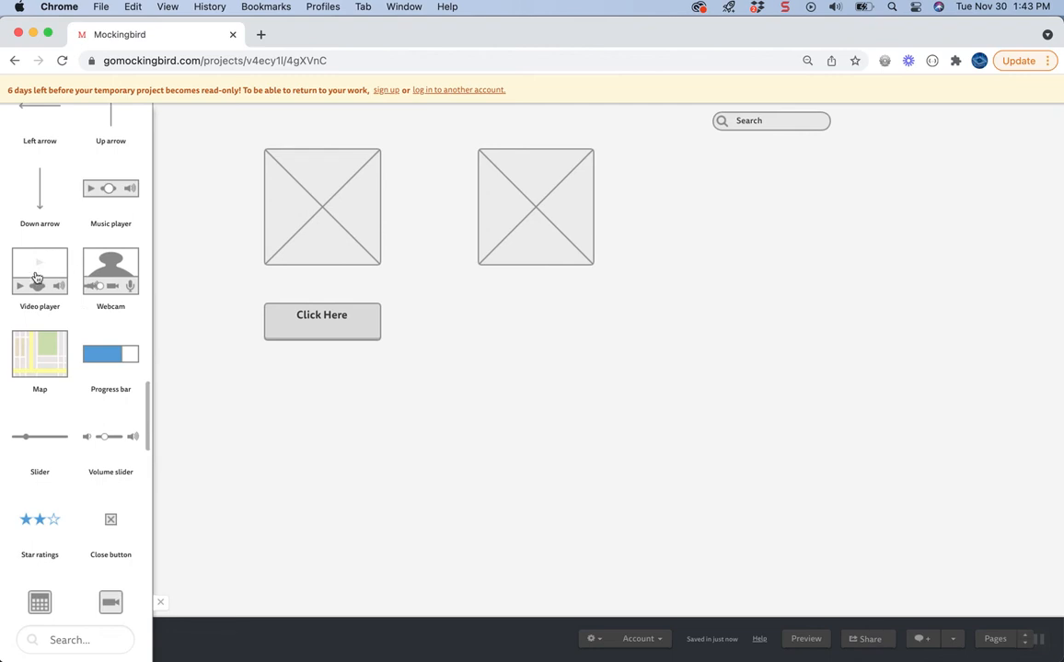
left_click_drag(41, 353, 571, 386)
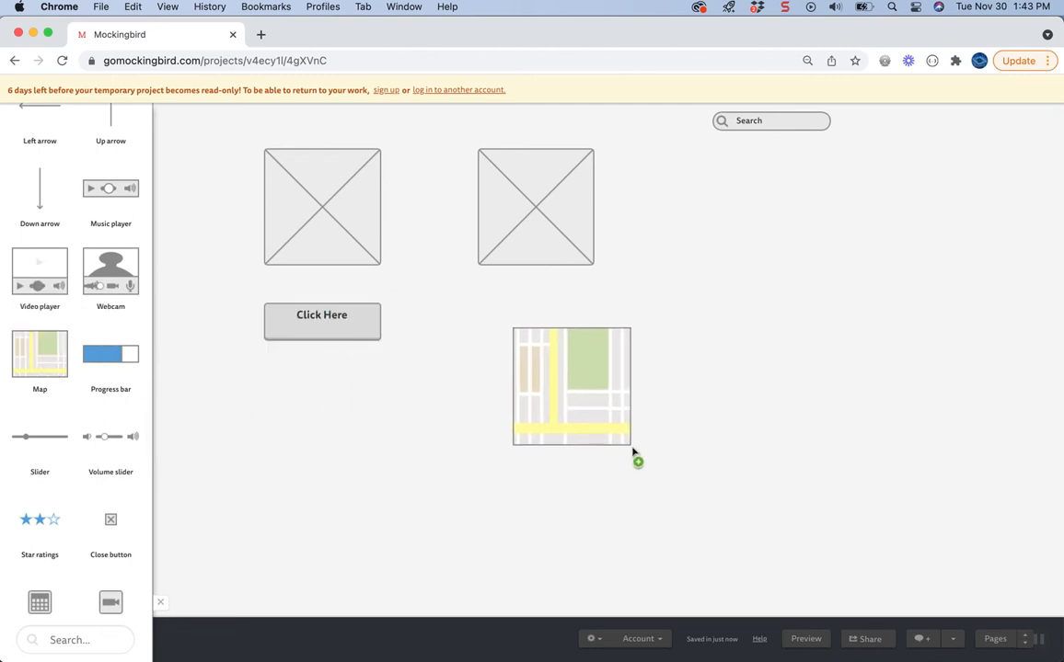
left_click(571, 380)
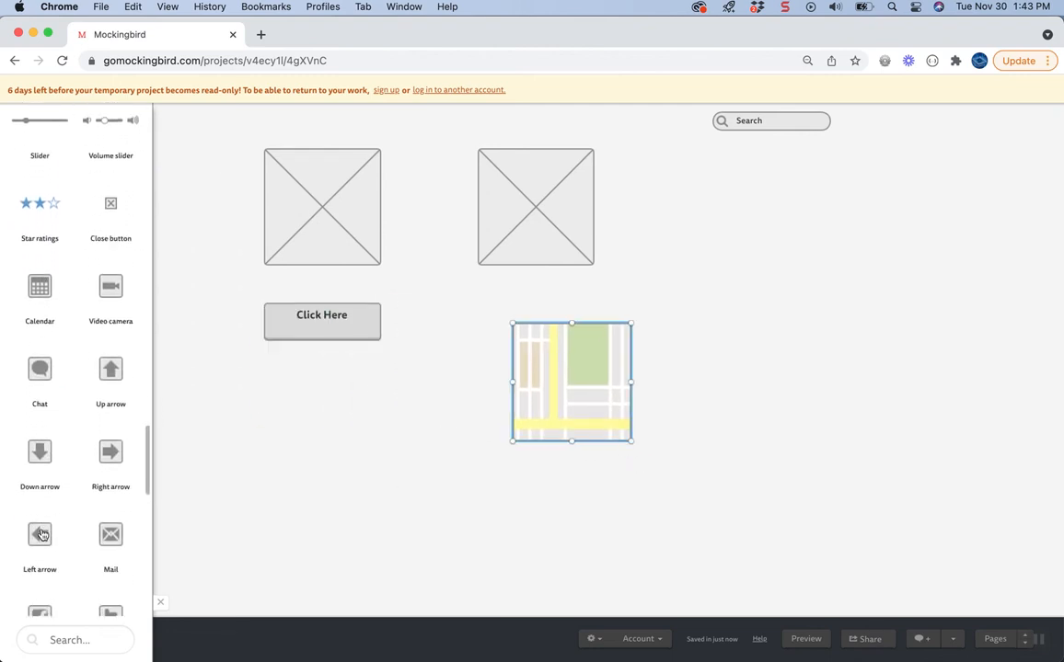
Step: Add the Facebook and arrow icons from the icon list near the bottom of the page
scroll("down", 3)
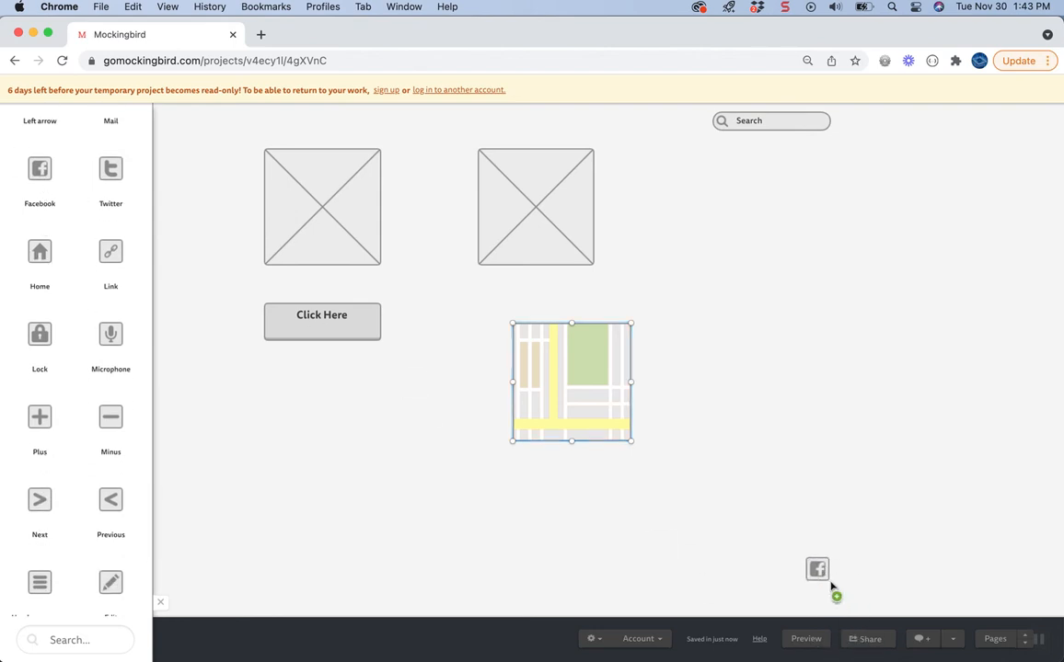
scroll("down", 3)
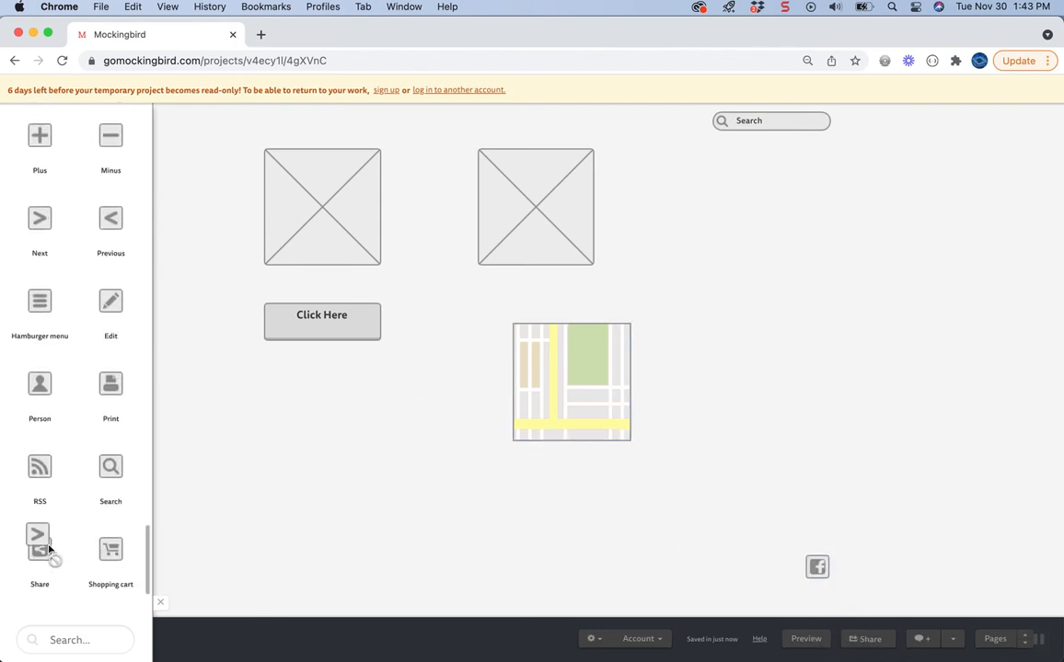
scroll("down", 3)
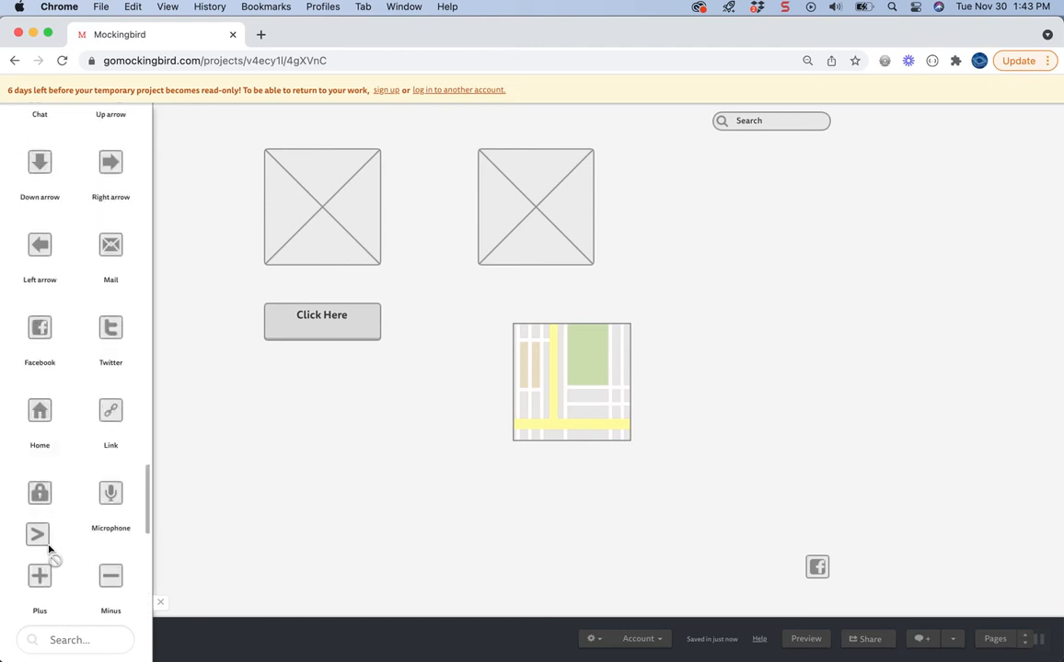
scroll("down", 3)
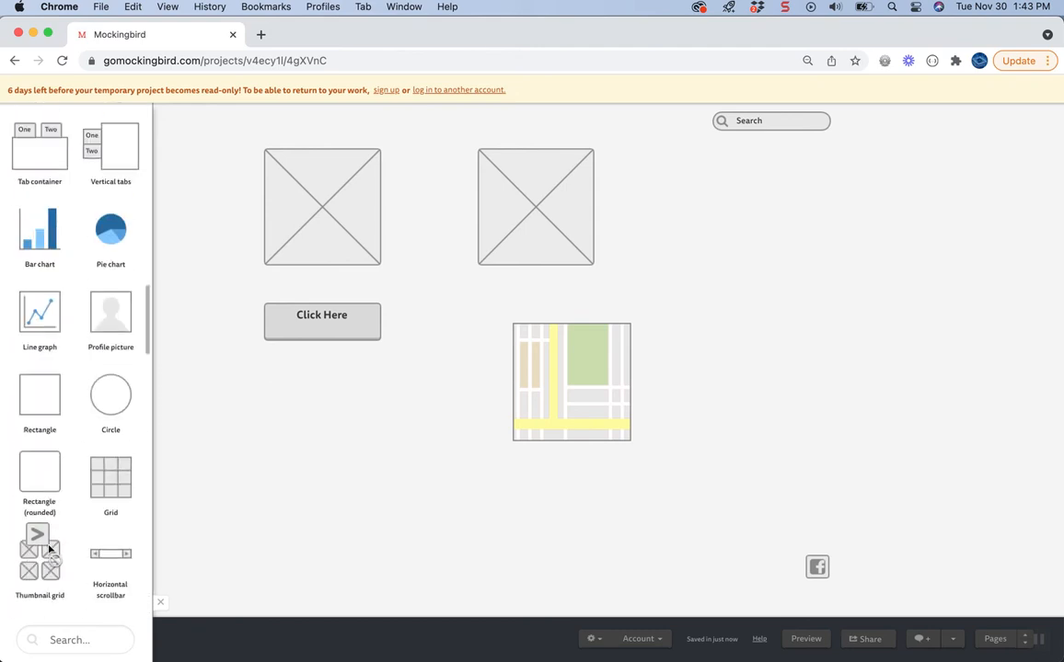
scroll("down", 3)
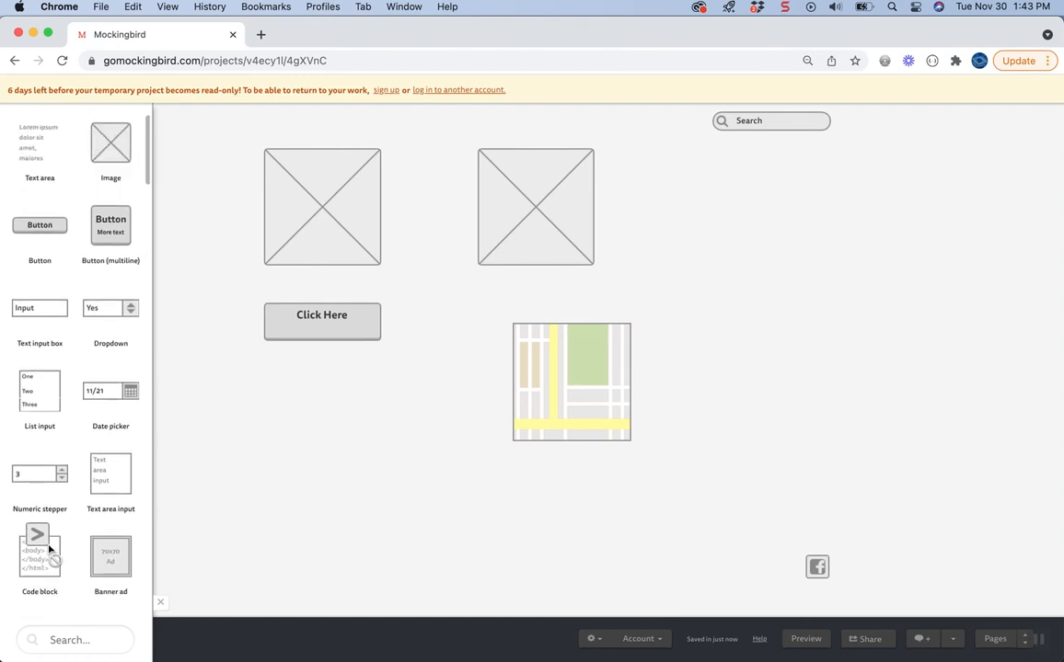
scroll("down", 3)
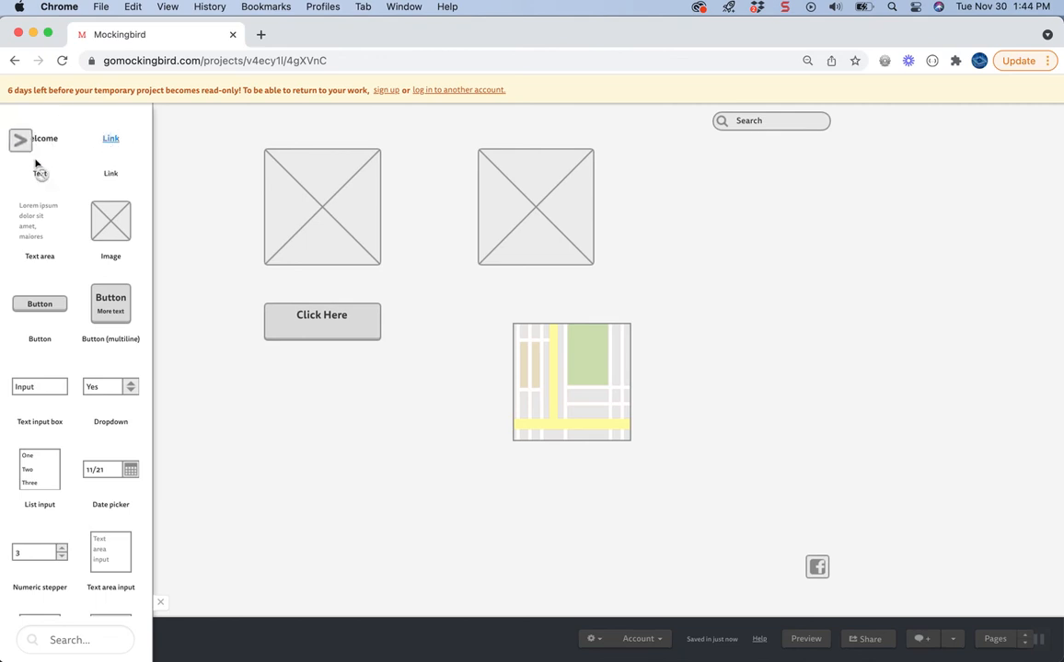
left_click_drag(21, 140, 654, 548)
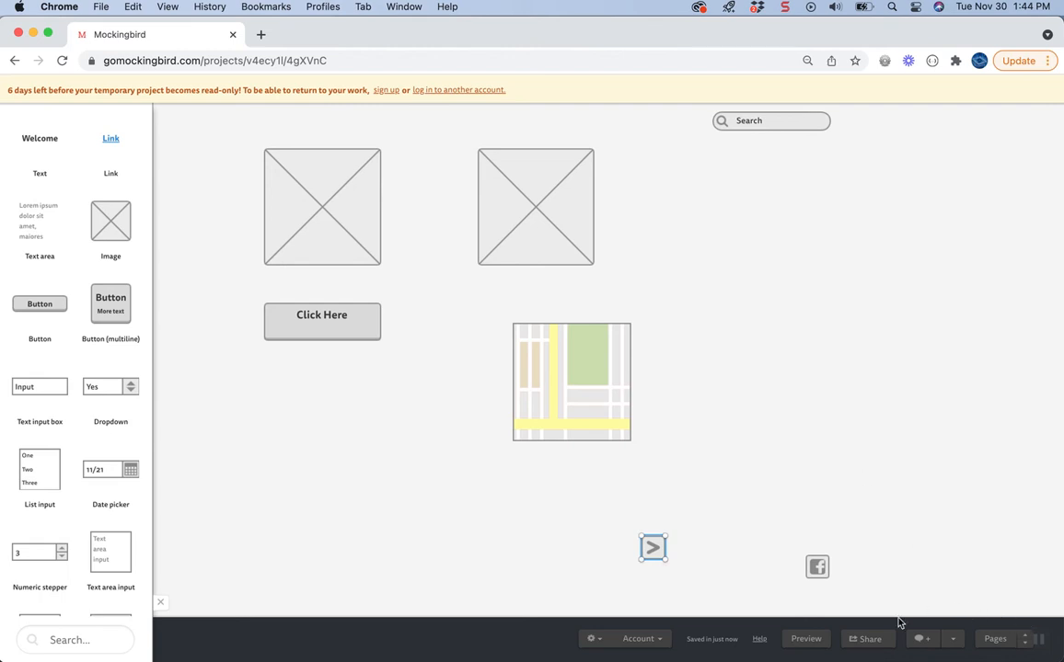
left_click(867, 639)
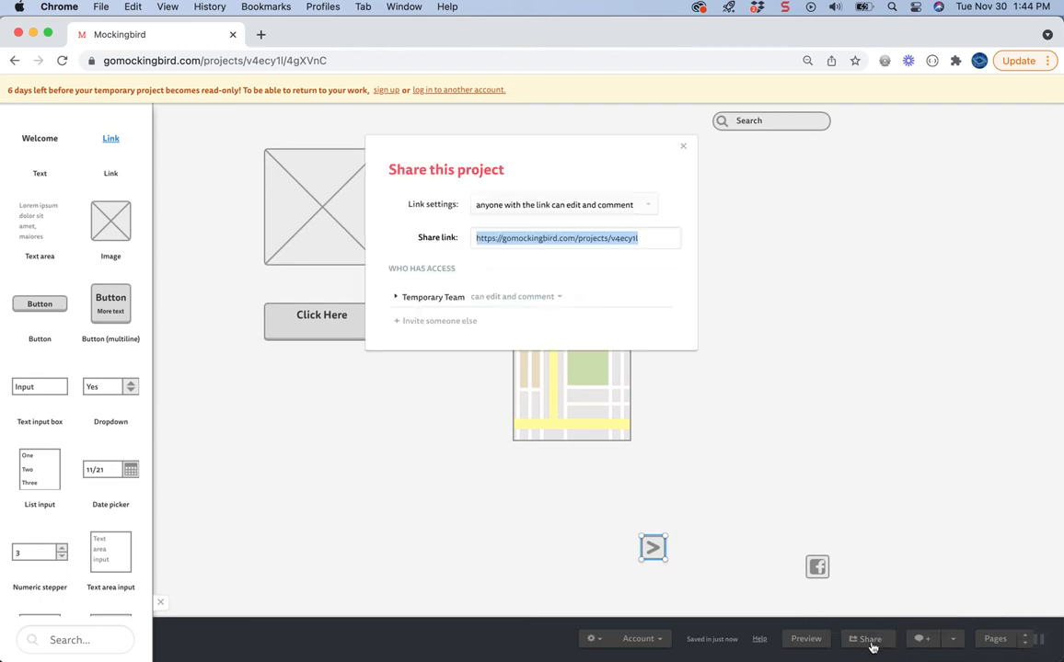
left_click(556, 238)
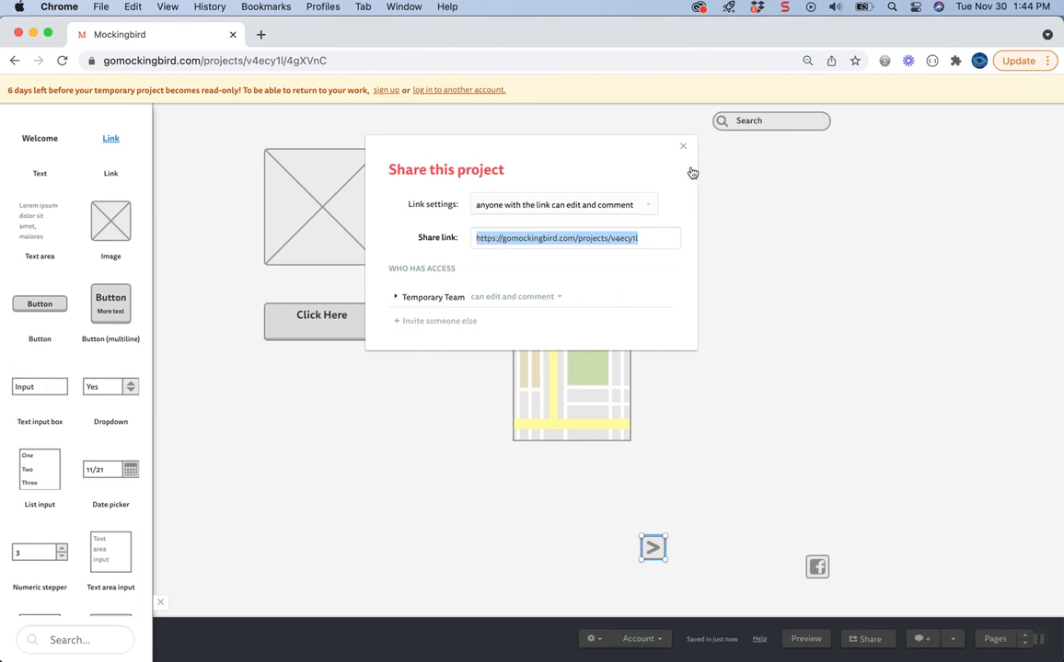
left_click(683, 147)
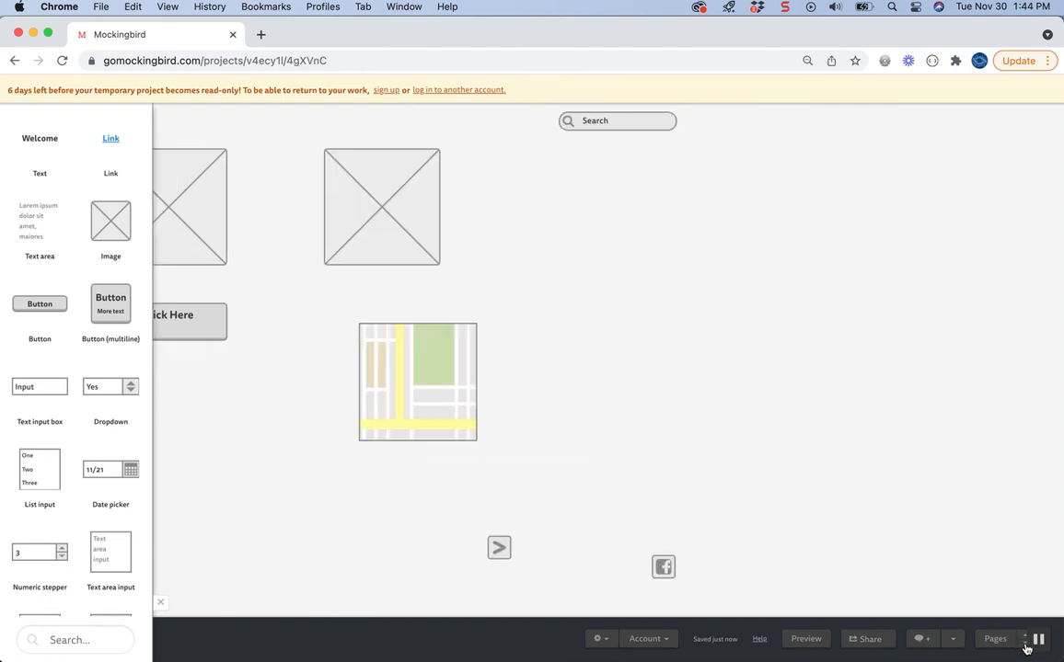
mouse_move(3, 622)
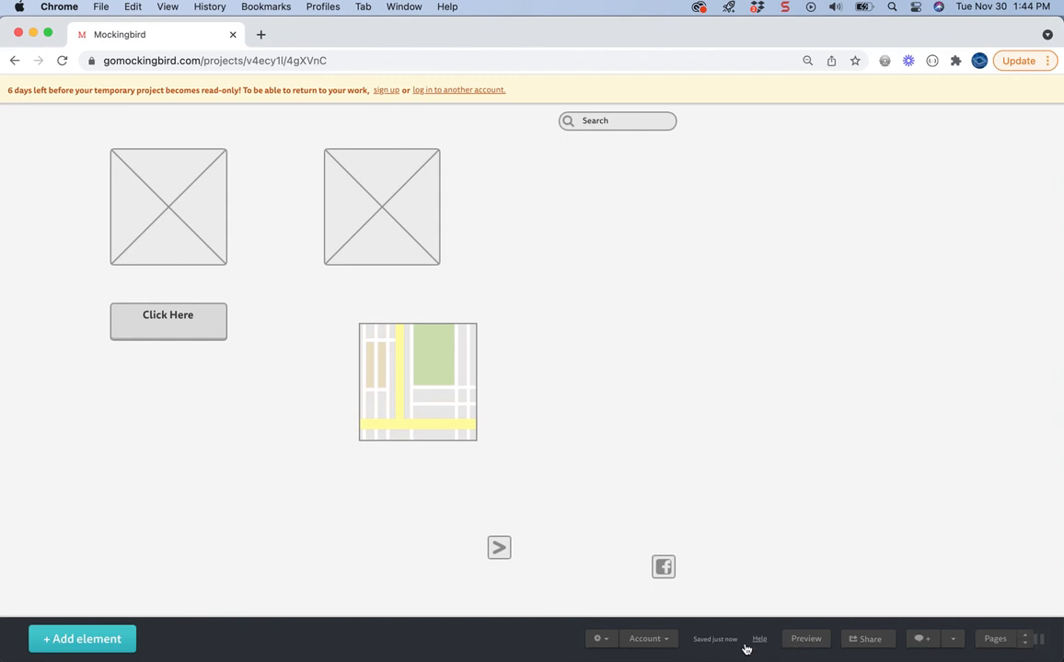
mouse_move(703, 460)
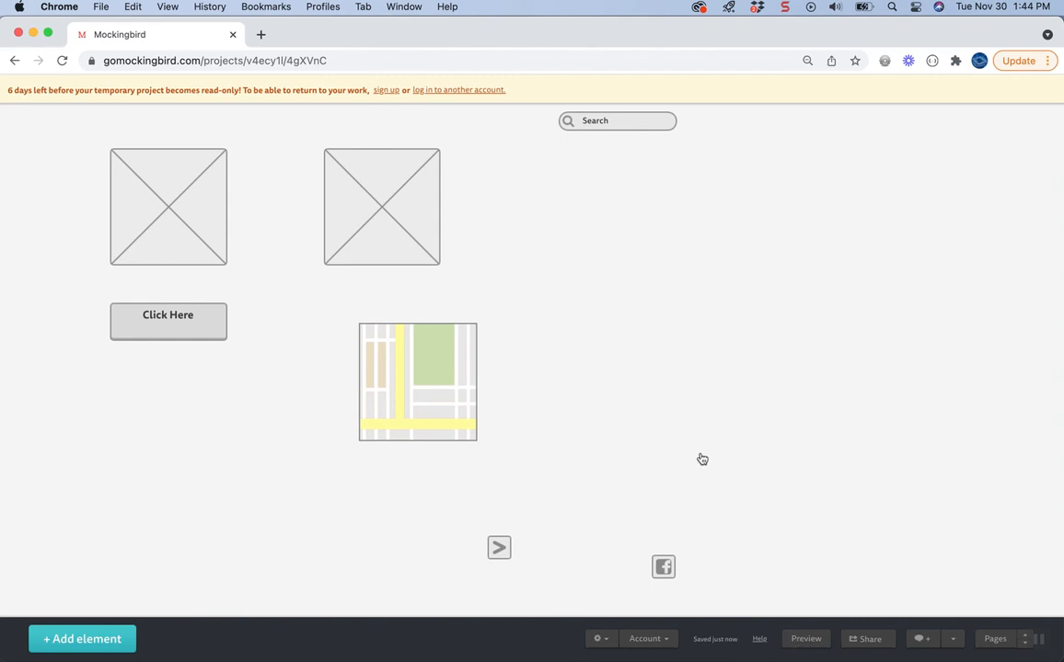
mouse_move(644, 399)
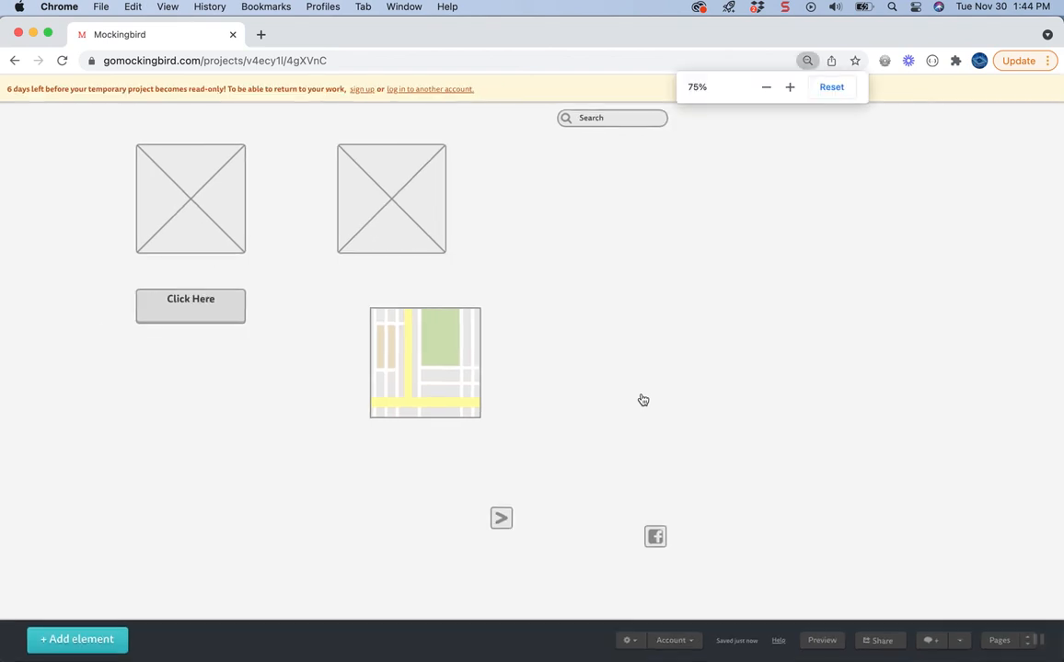
Step: Zoom out to show the whole wireframe and reopen the element library beside it
left_click(765, 86)
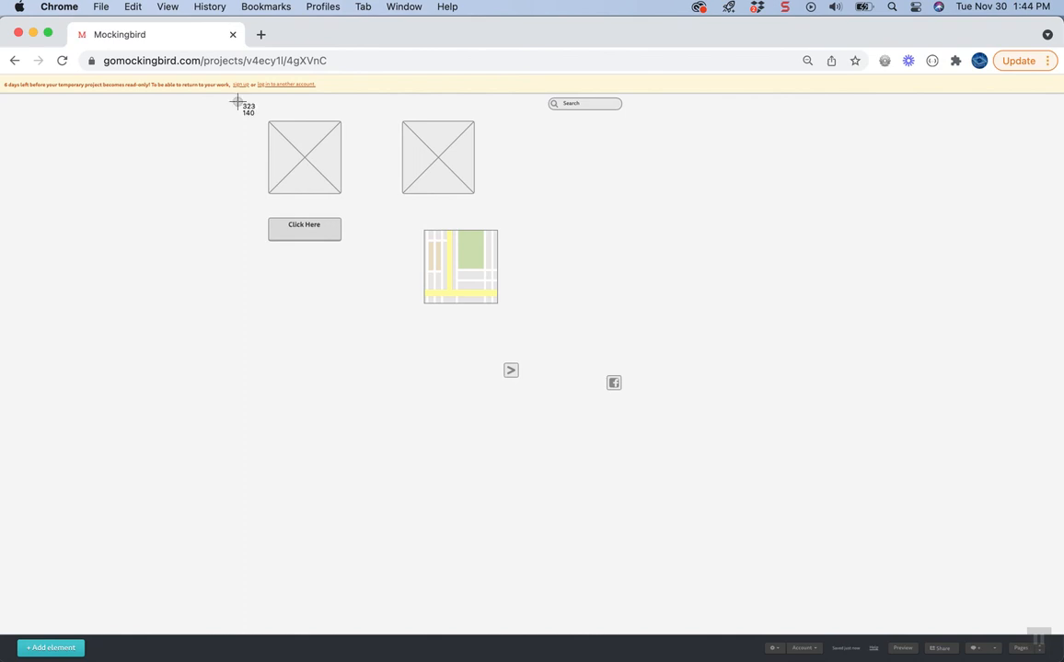
left_click_drag(237, 99, 690, 439)
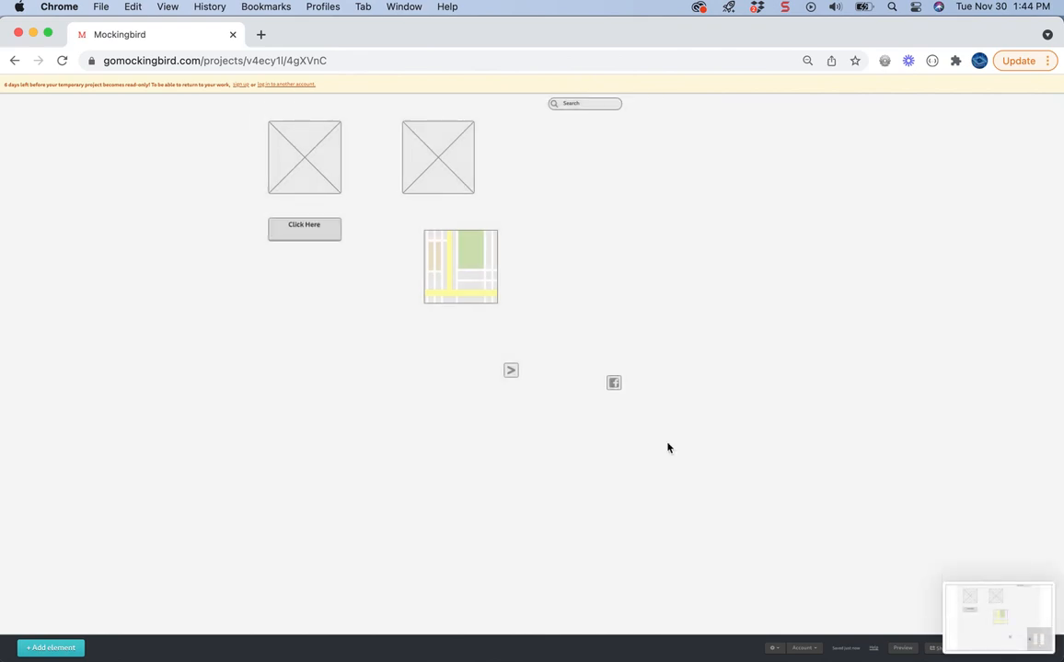
mouse_move(381, 278)
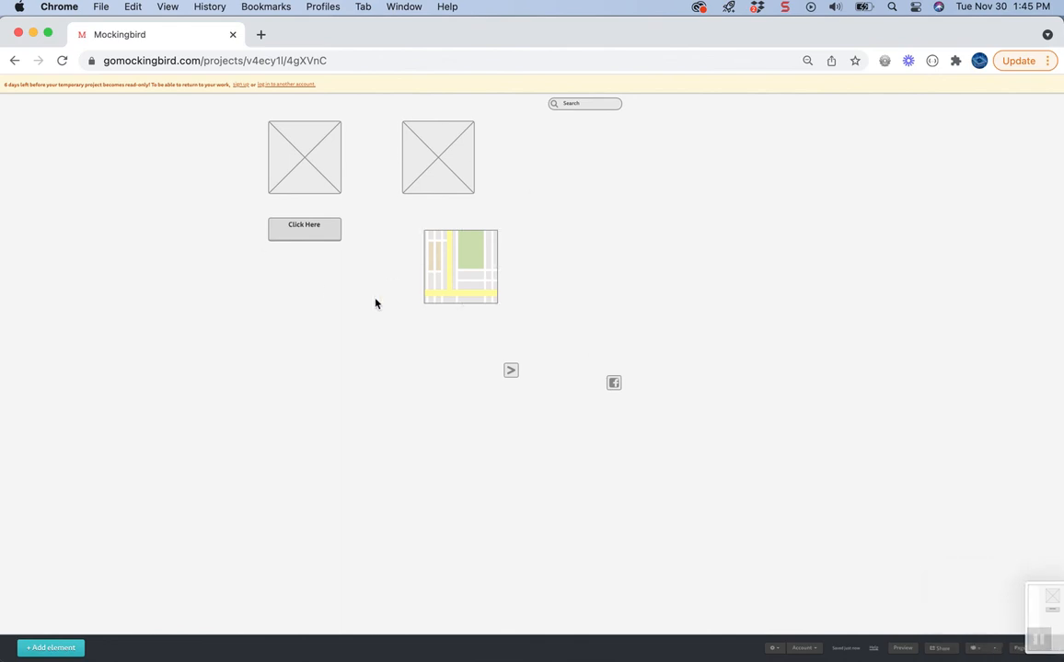
mouse_move(52, 653)
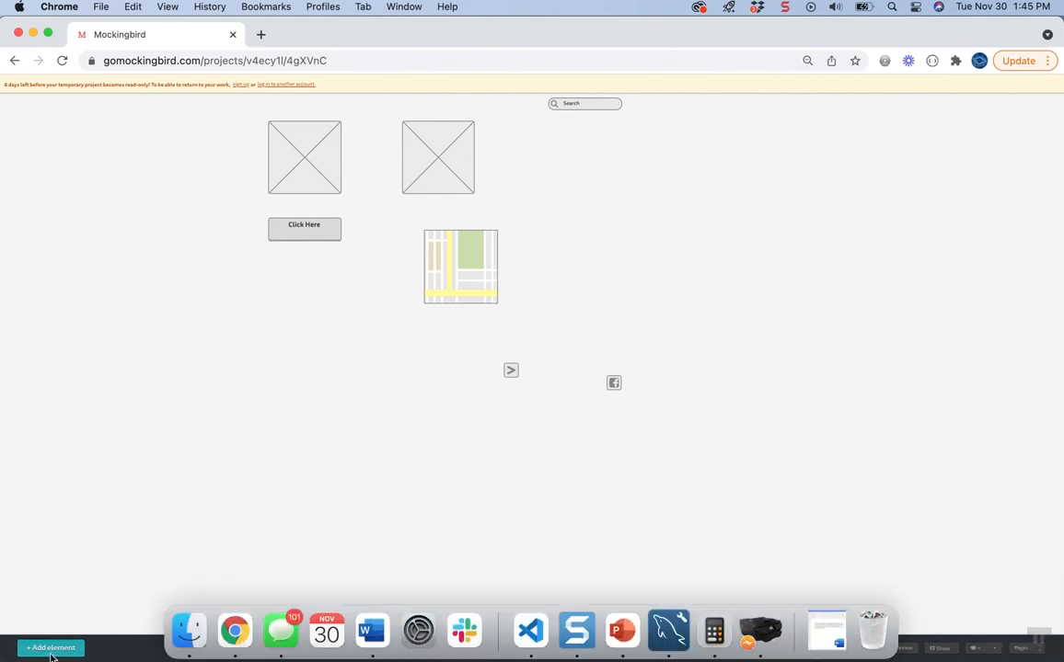
left_click(51, 648)
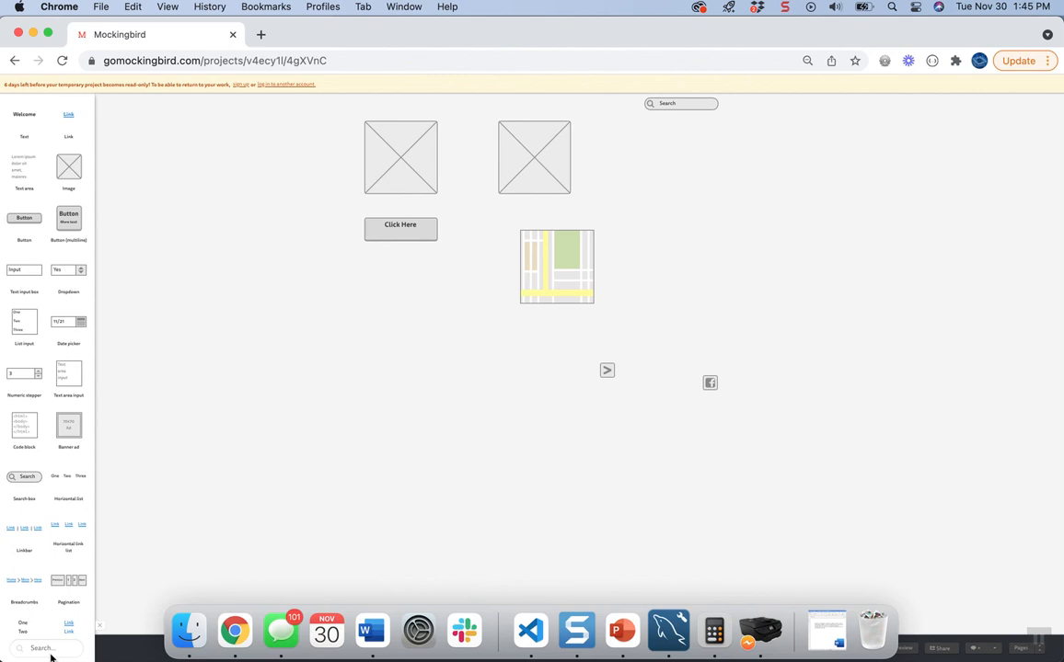